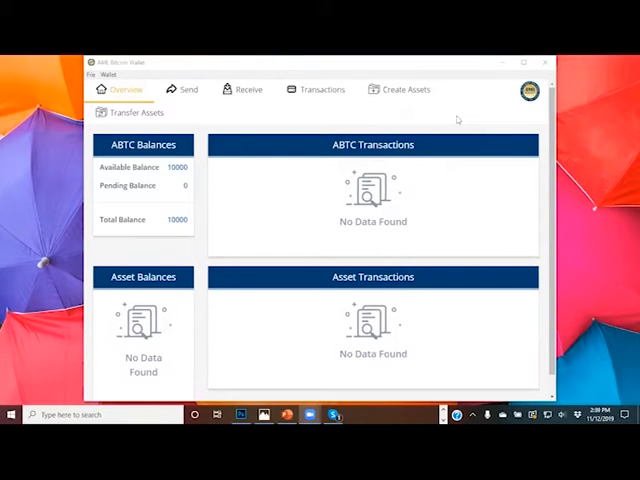
{"action": "mouse_move", "coordinate": [357, 287]}
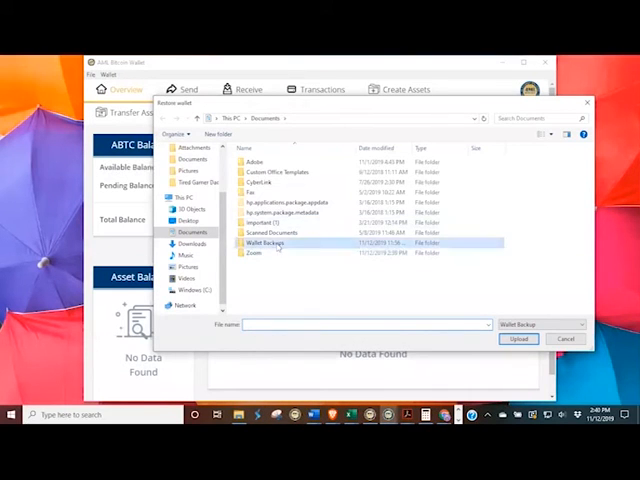
Open the Wallet Backups folder and upload the 'verify' backup file for restoring.
{"action": "double_click", "coordinate": [265, 243]}
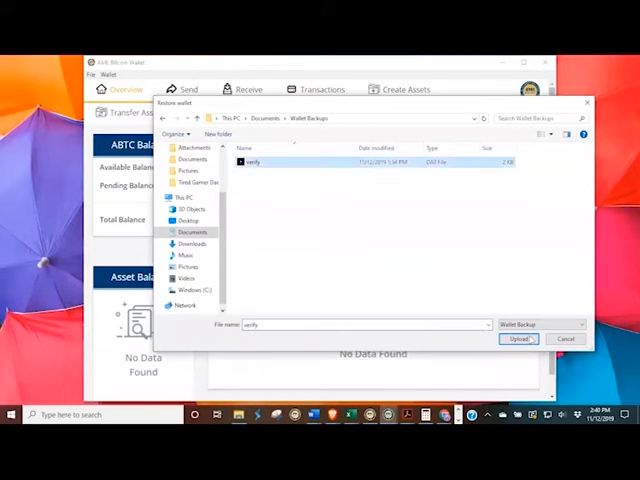
{"action": "left_click", "coordinate": [517, 338]}
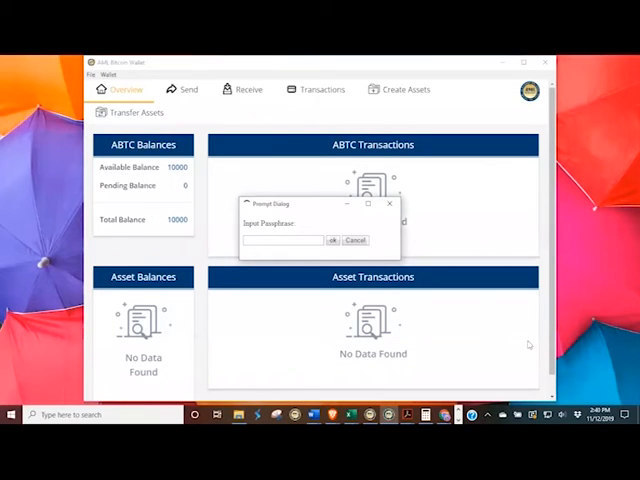
Enter the backup passphrase and confirm, restoring the 9120 balance and TEST asset.
{"action": "type", "text": "d"}
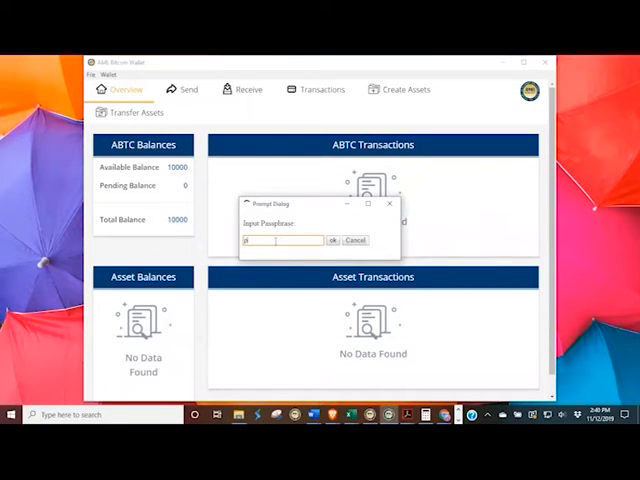
{"action": "type", "text": "password"}
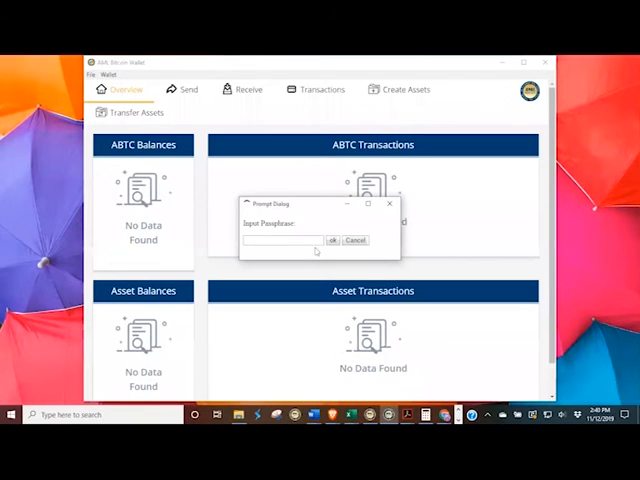
{"action": "type", "text": "password"}
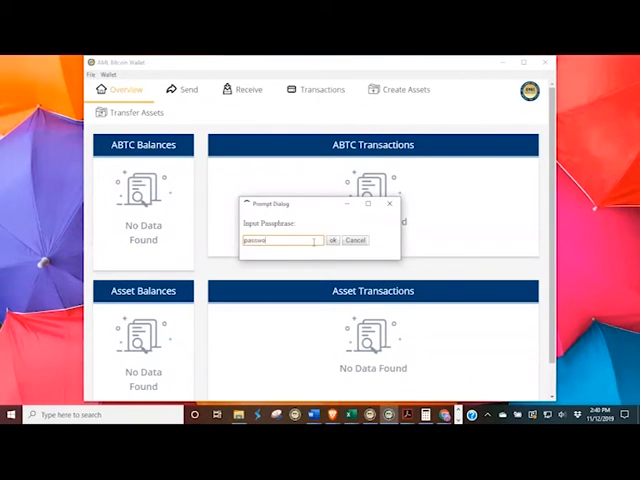
{"action": "left_click", "coordinate": [333, 240]}
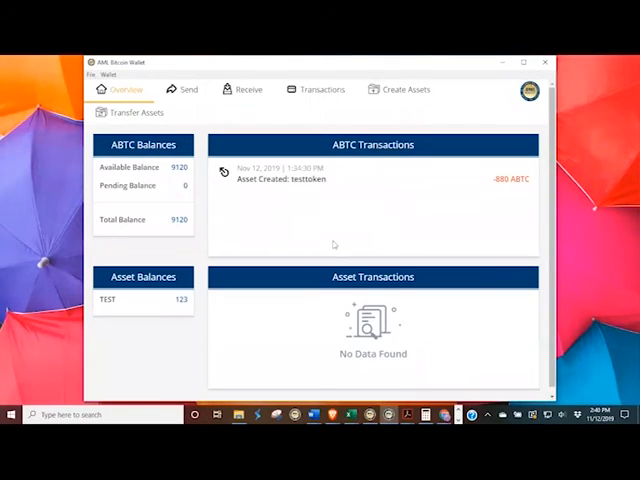
{"action": "mouse_move", "coordinate": [218, 150]}
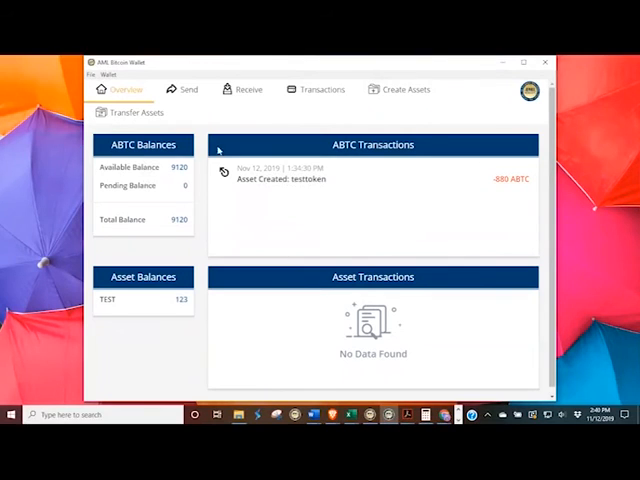
{"action": "mouse_move", "coordinate": [224, 168]}
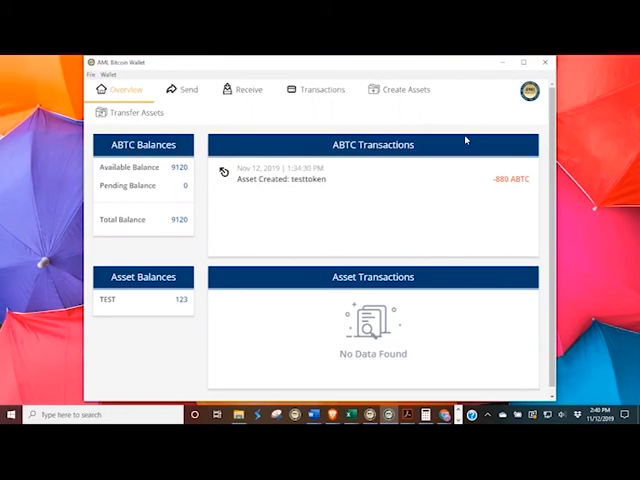
{"action": "mouse_move", "coordinate": [377, 76]}
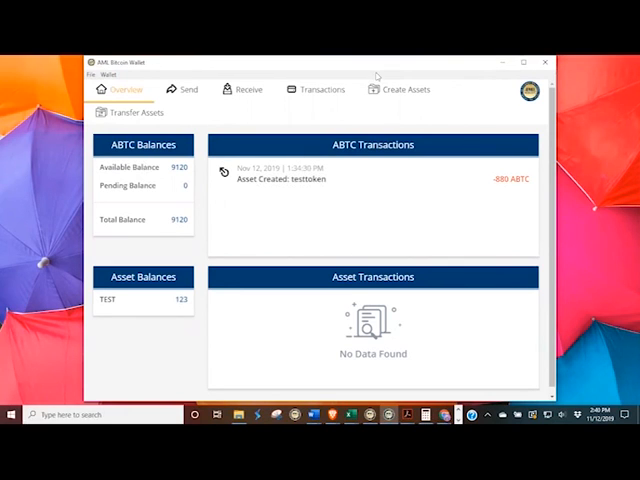